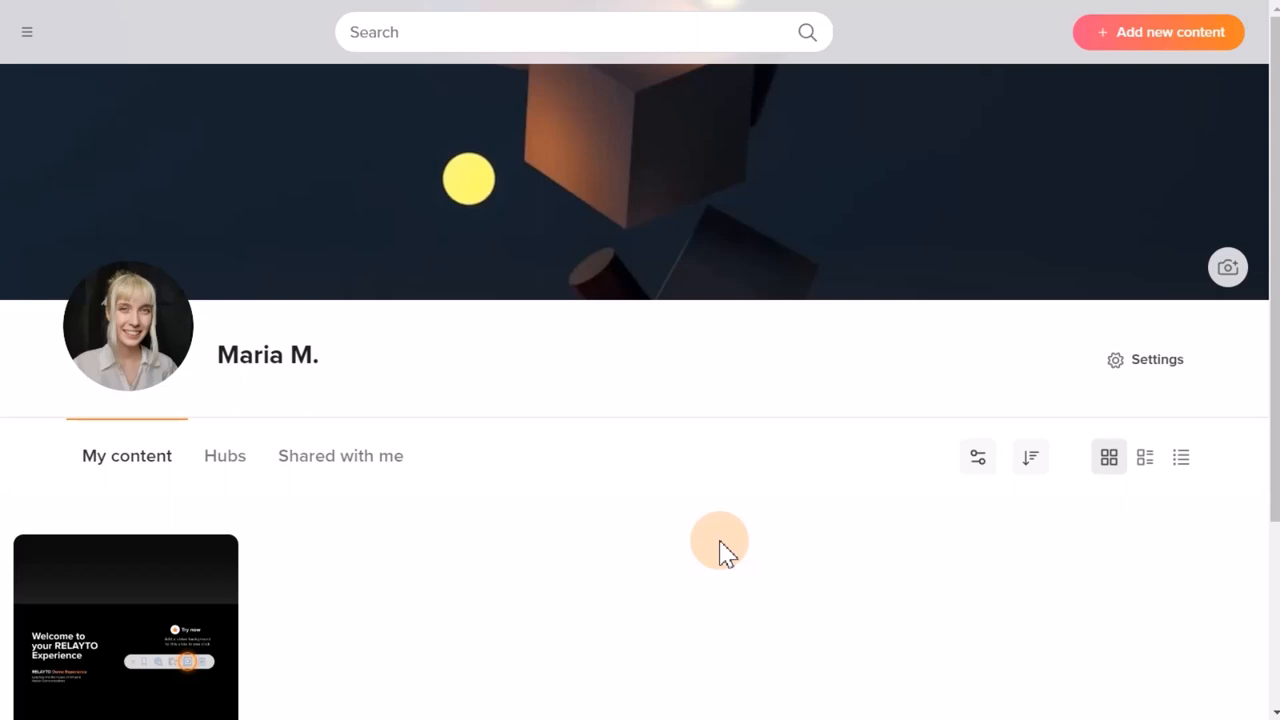
- Open the PDF to RELAYTO Demo document from the My content library
{"action": "left_click", "coordinate": [124, 628]}
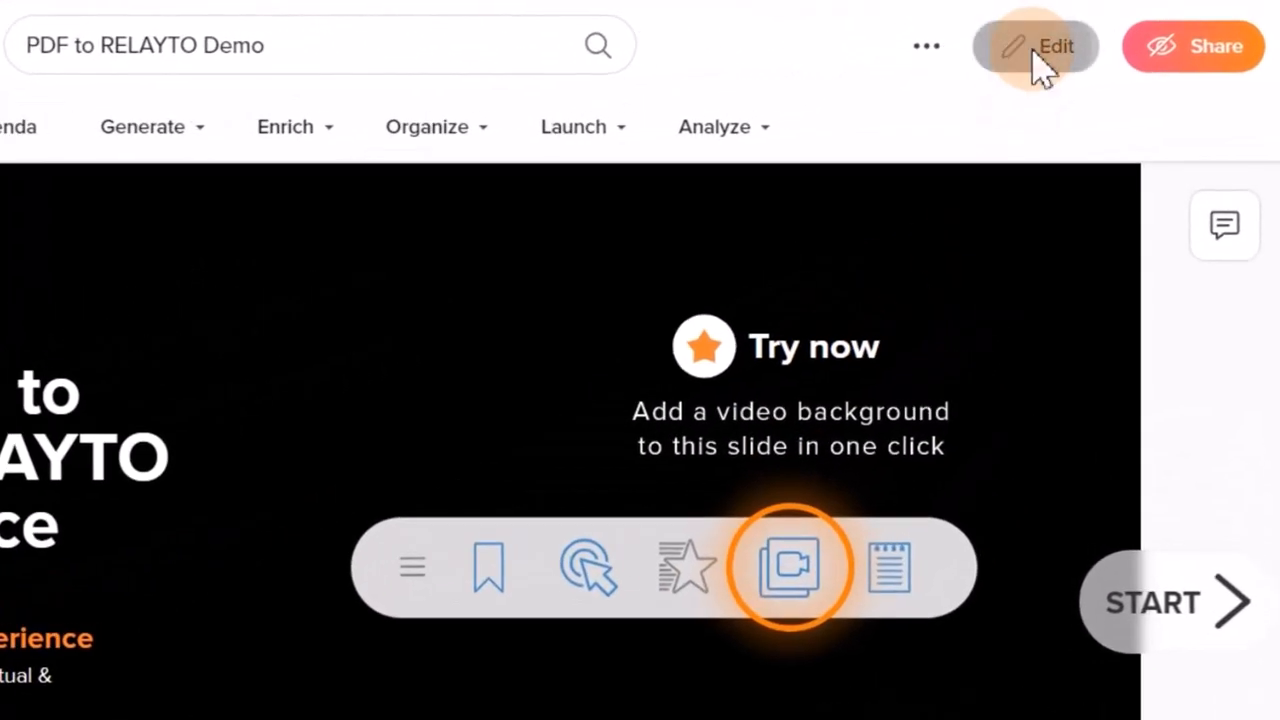
- Edit the document and change its author in Settings to the Test Domain brand
{"action": "left_click", "coordinate": [1036, 46]}
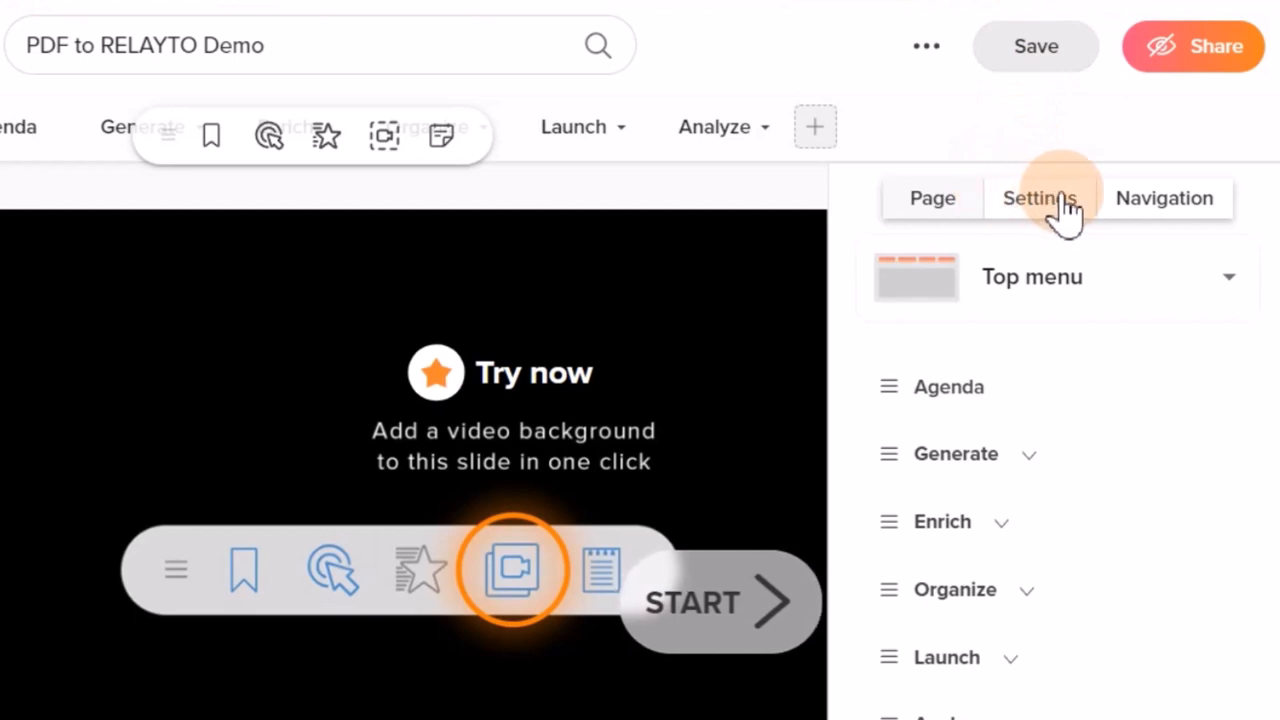
{"action": "left_click", "coordinate": [1038, 198]}
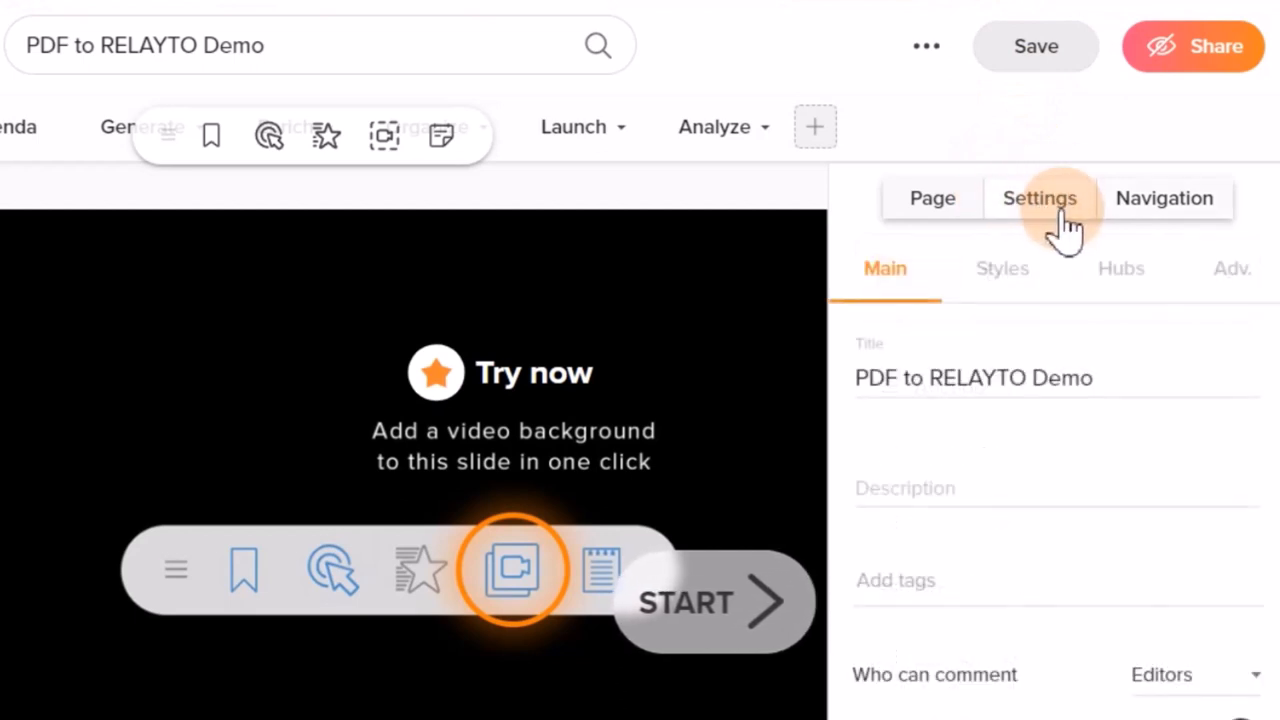
{"action": "scroll", "scroll_direction": "down", "scroll_amount": 3}
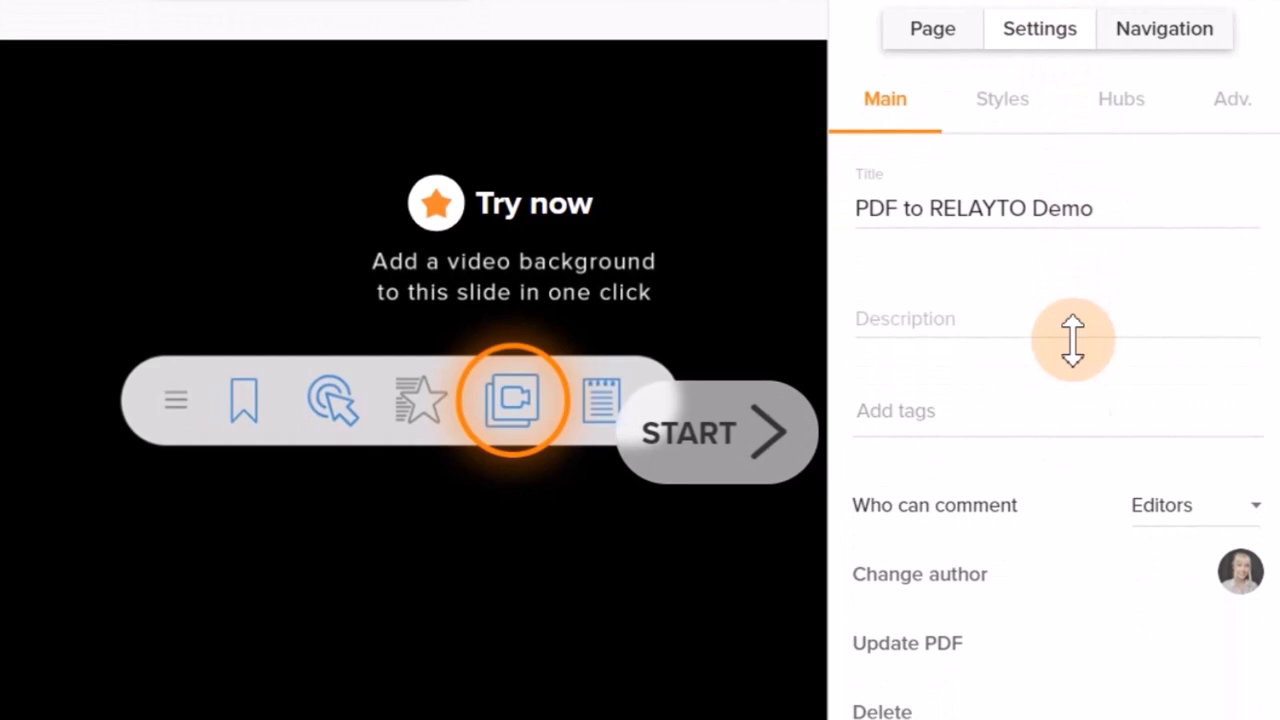
{"action": "left_click", "coordinate": [920, 572]}
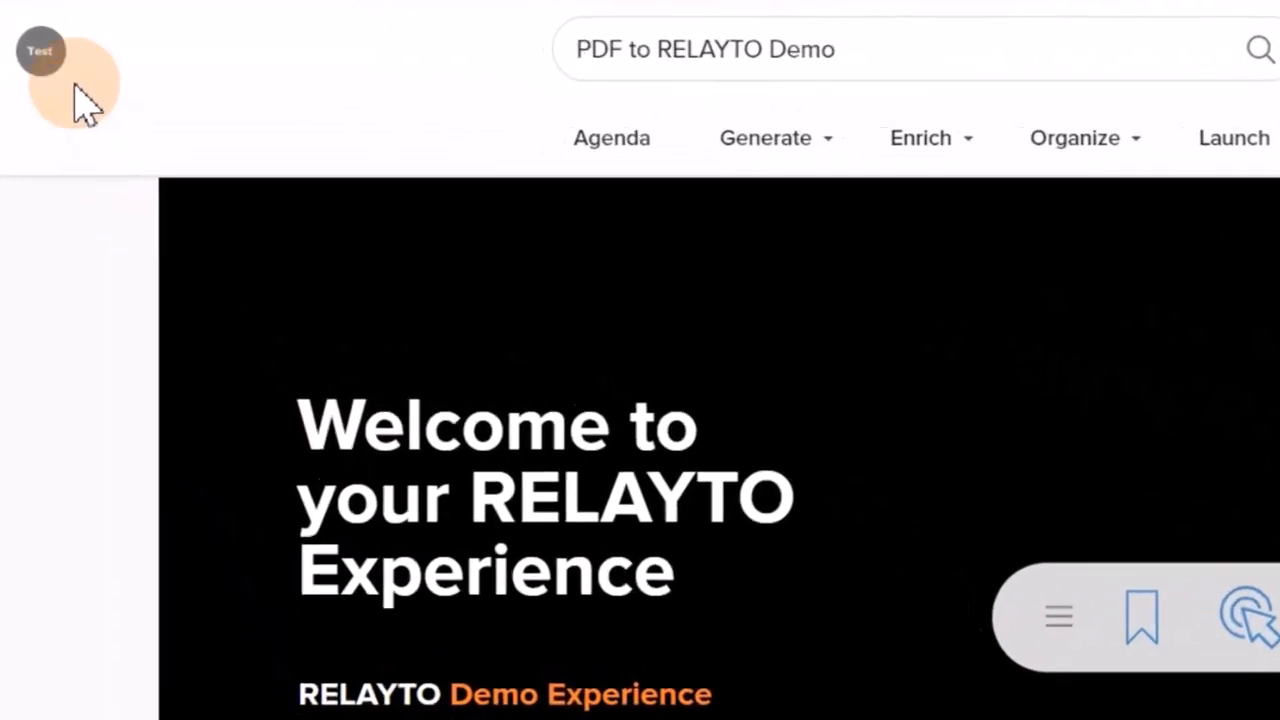
- Navigate via the brand menu to the Test Domain page listing the demo document
{"action": "left_click", "coordinate": [40, 50]}
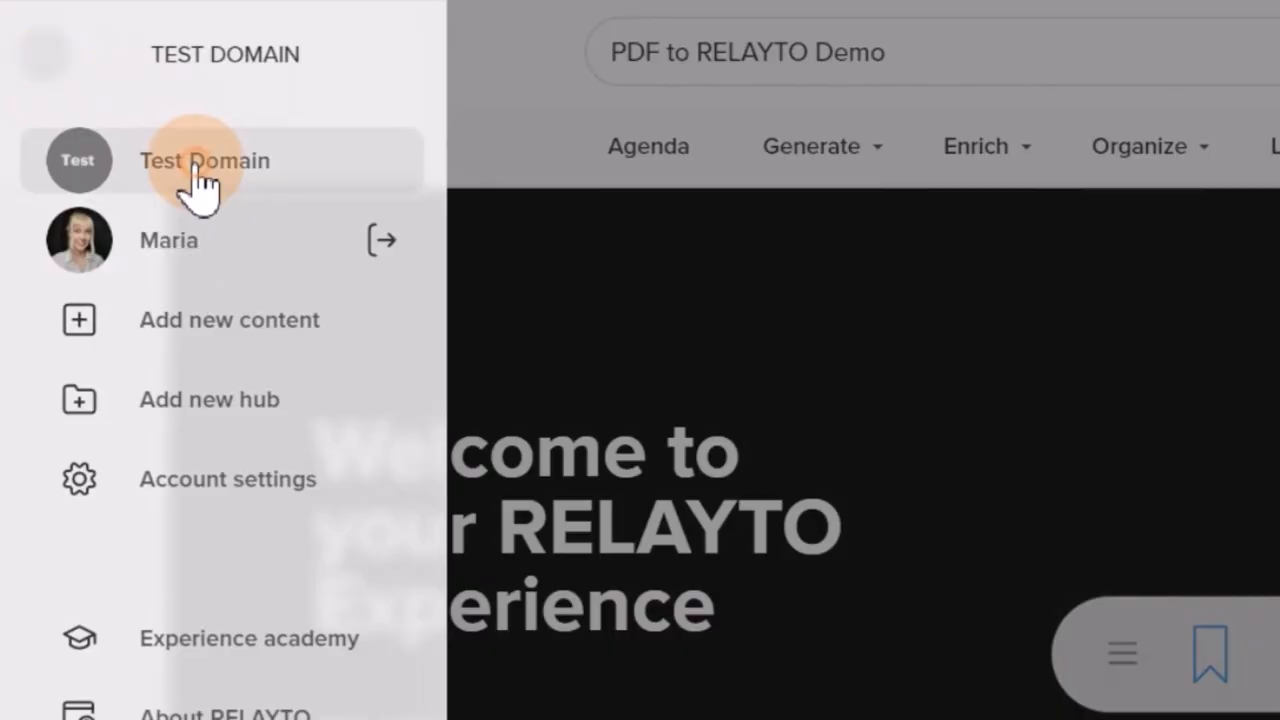
{"action": "left_click", "coordinate": [204, 160]}
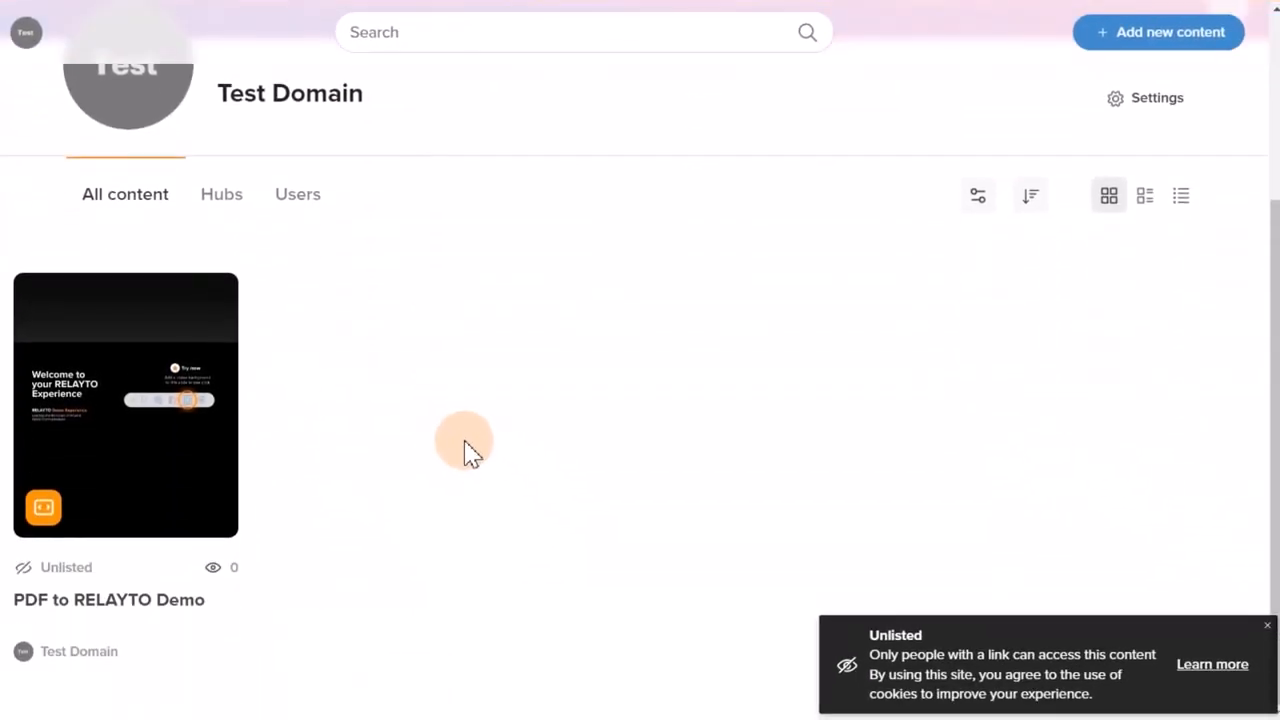
{"action": "mouse_move", "coordinate": [476, 464]}
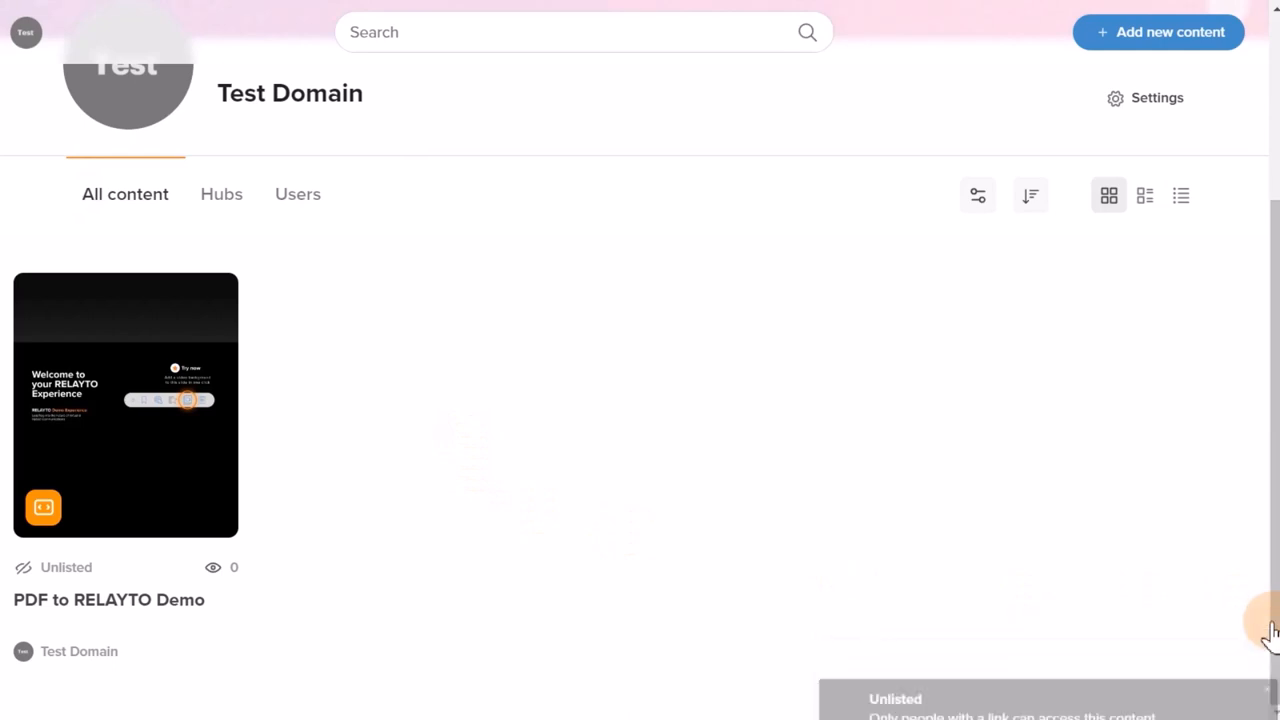
{"action": "mouse_move", "coordinate": [1196, 604]}
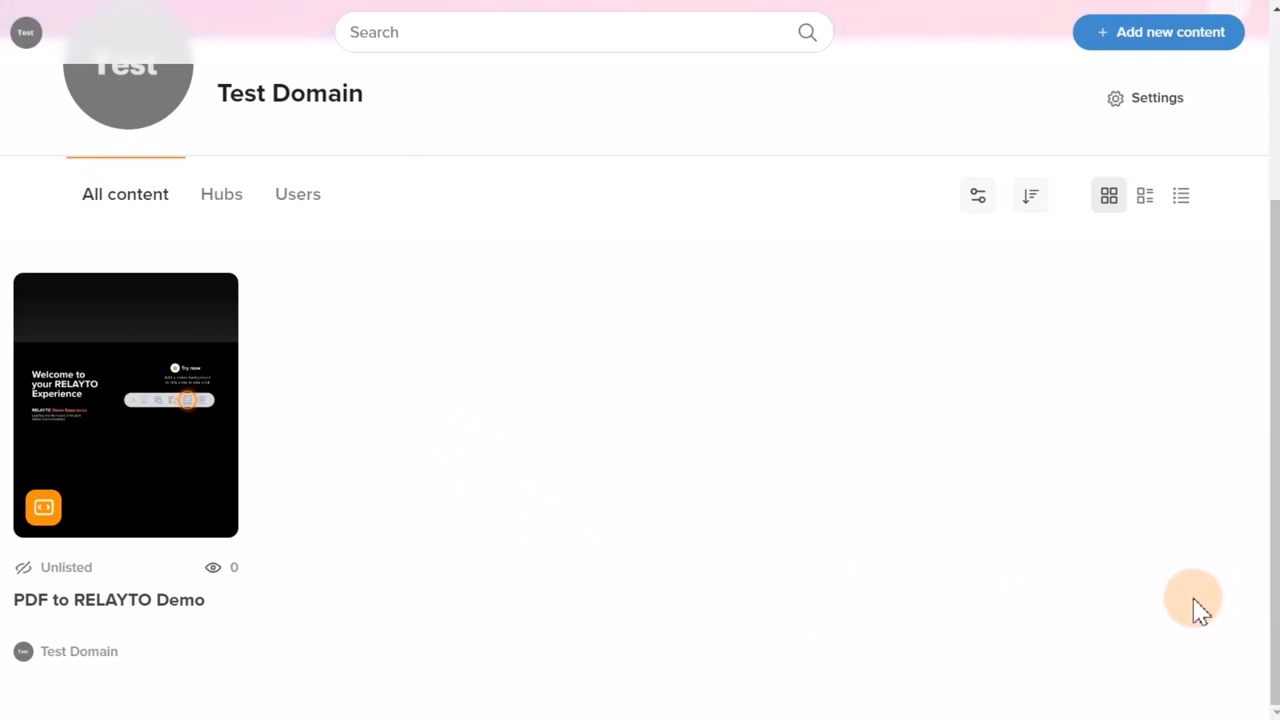